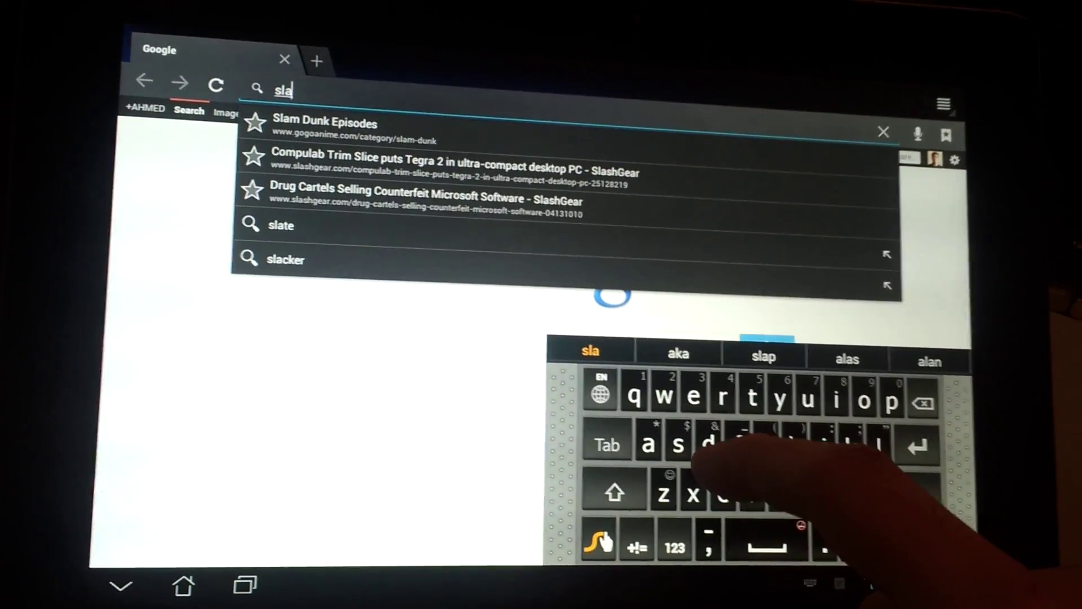
Start typing 'sla' in the address bar to bring up SlashGear suggestions.
type("shgear.com/")
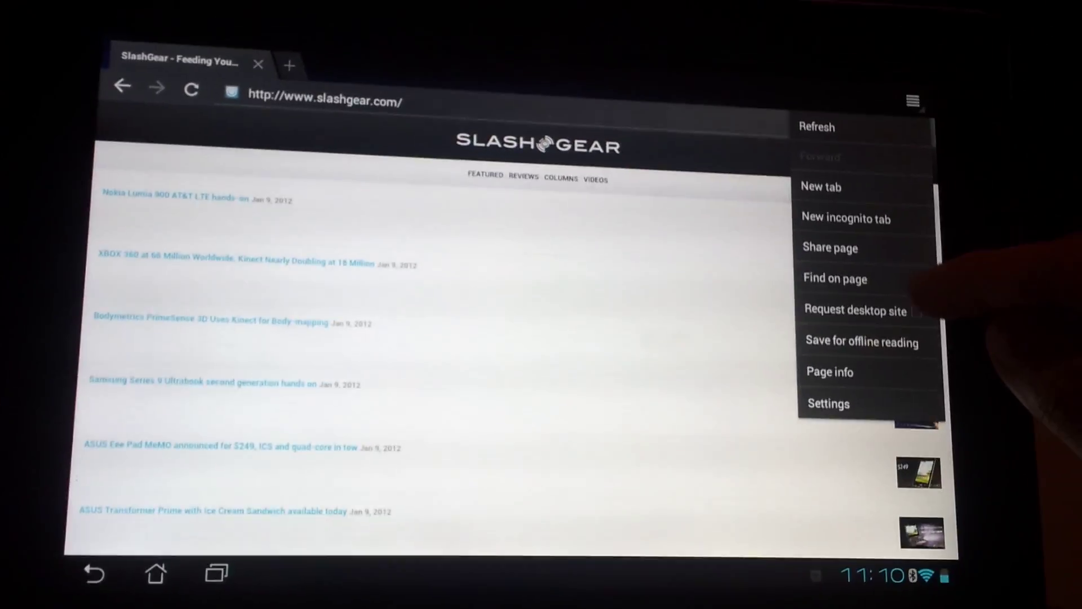
left_click(816, 127)
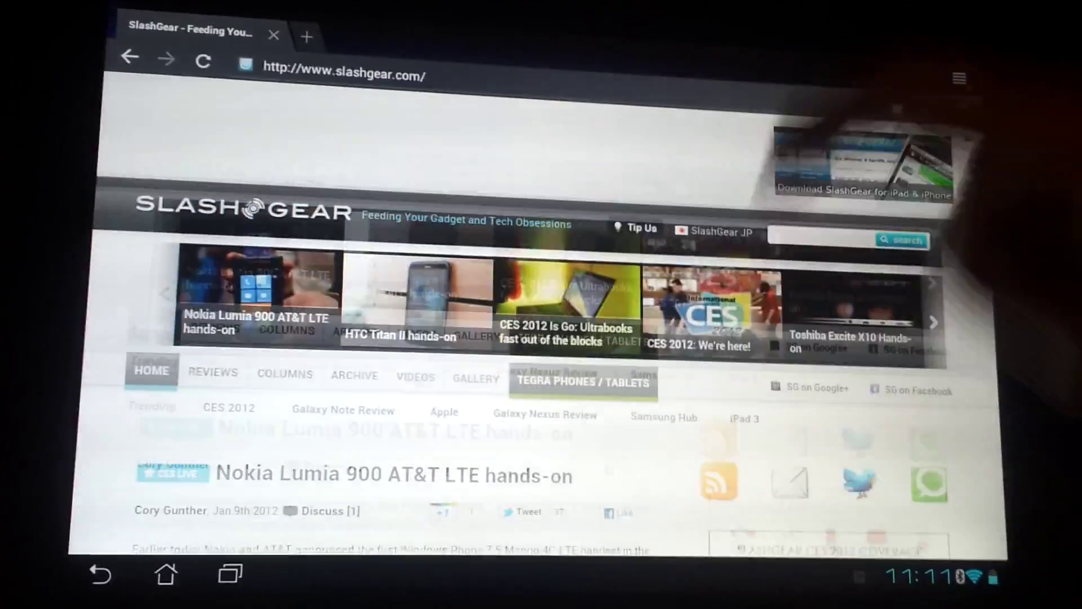
Scroll down the SlashGear desktop homepage to the ASUS Transformer Prime story.
scroll("down", 3)
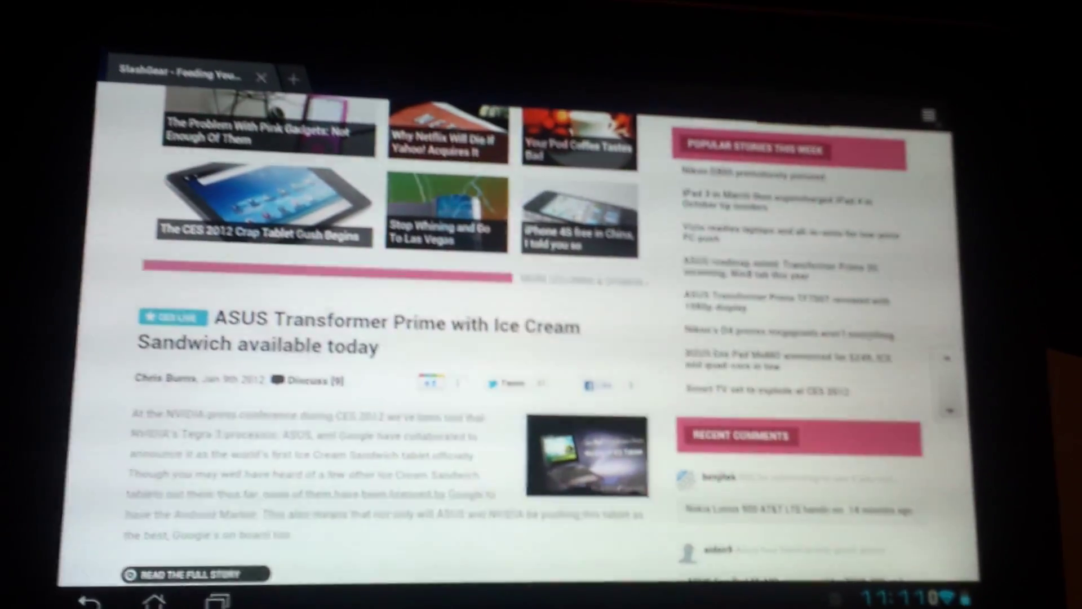